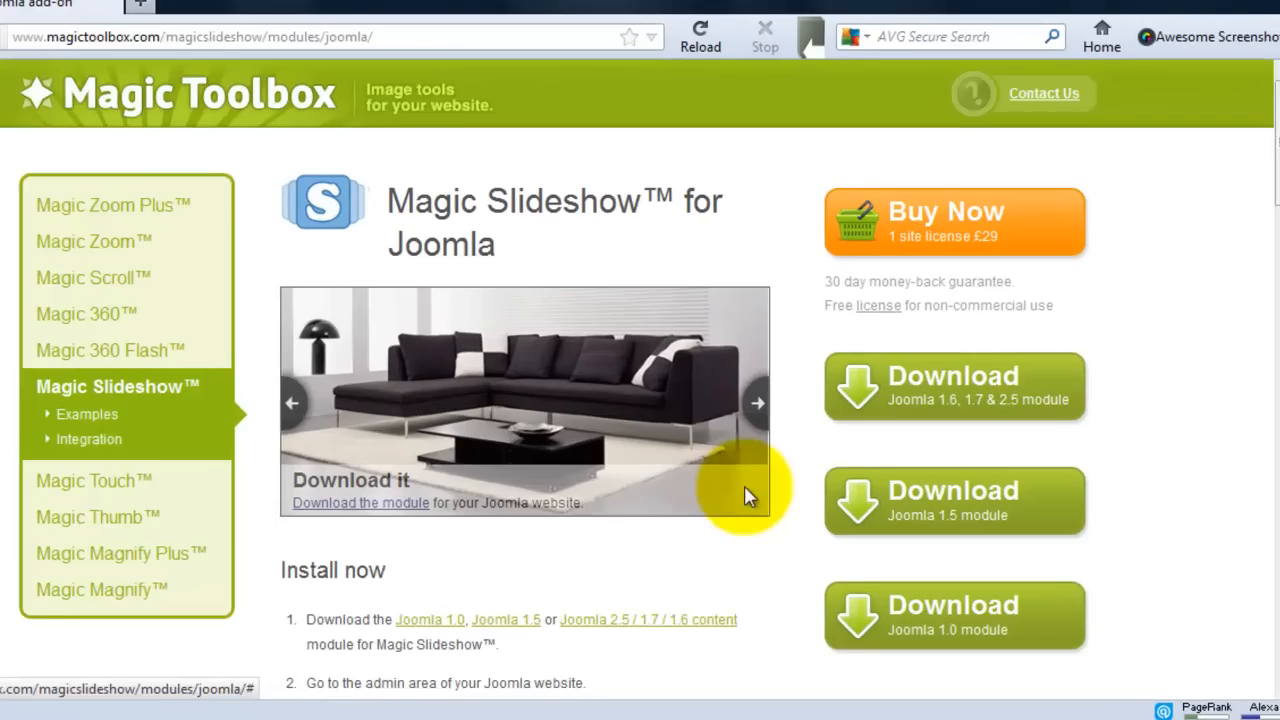
Step: Download the Magic Slideshow module from the Magic Toolbox Joomla page
{"action": "left_click", "coordinate": [954, 386]}
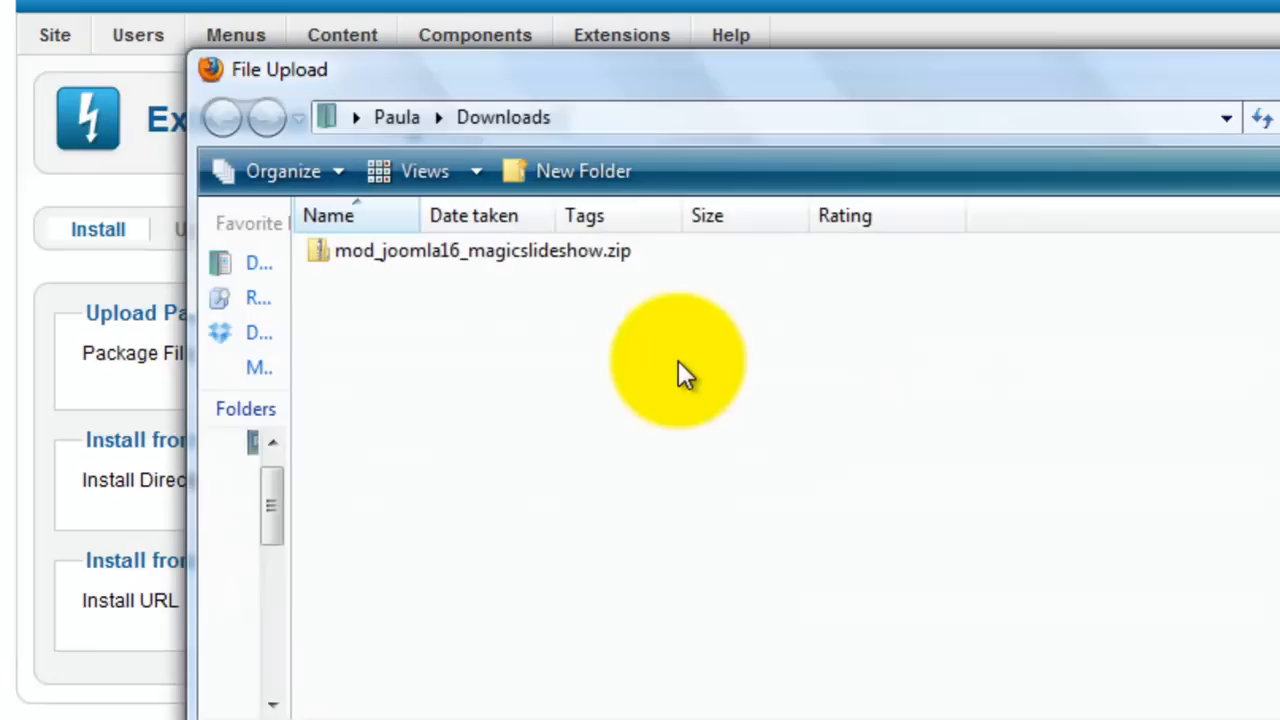
Step: Select mod_joomla16_magicslideshow.zip in the extension installer to upload and install it
{"action": "double_click", "coordinate": [476, 251]}
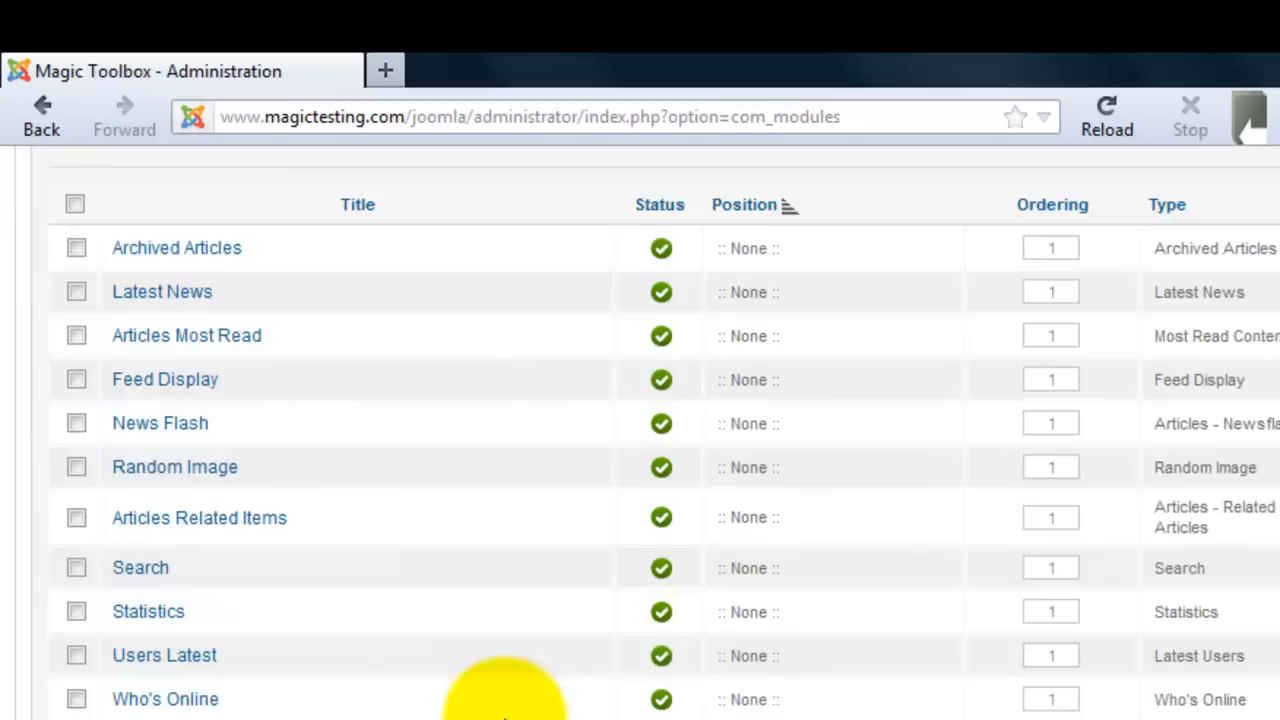
Step: Scroll through the Module Manager list to find the installed Magic Slideshow module
{"action": "scroll", "scroll_direction": "down", "scroll_amount": 3}
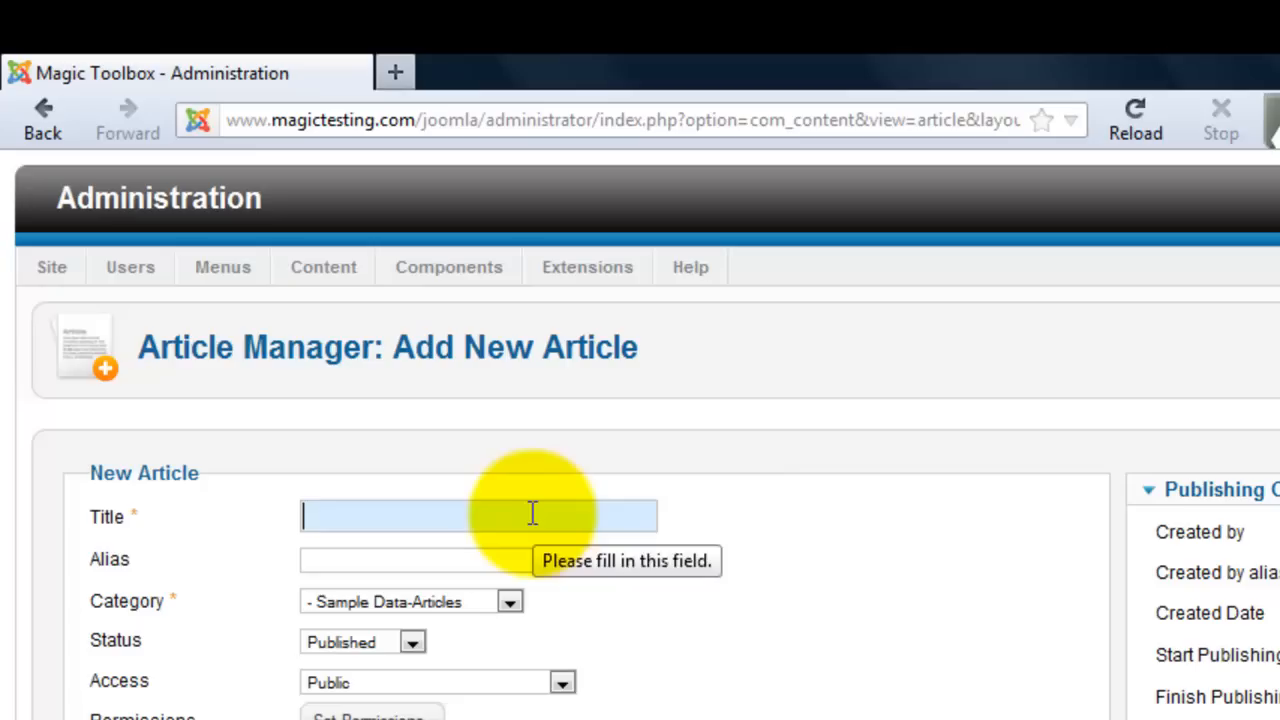
Step: Enter 'Magic Slideshow' as the new article's title
{"action": "type", "text": "Magic Slideshow"}
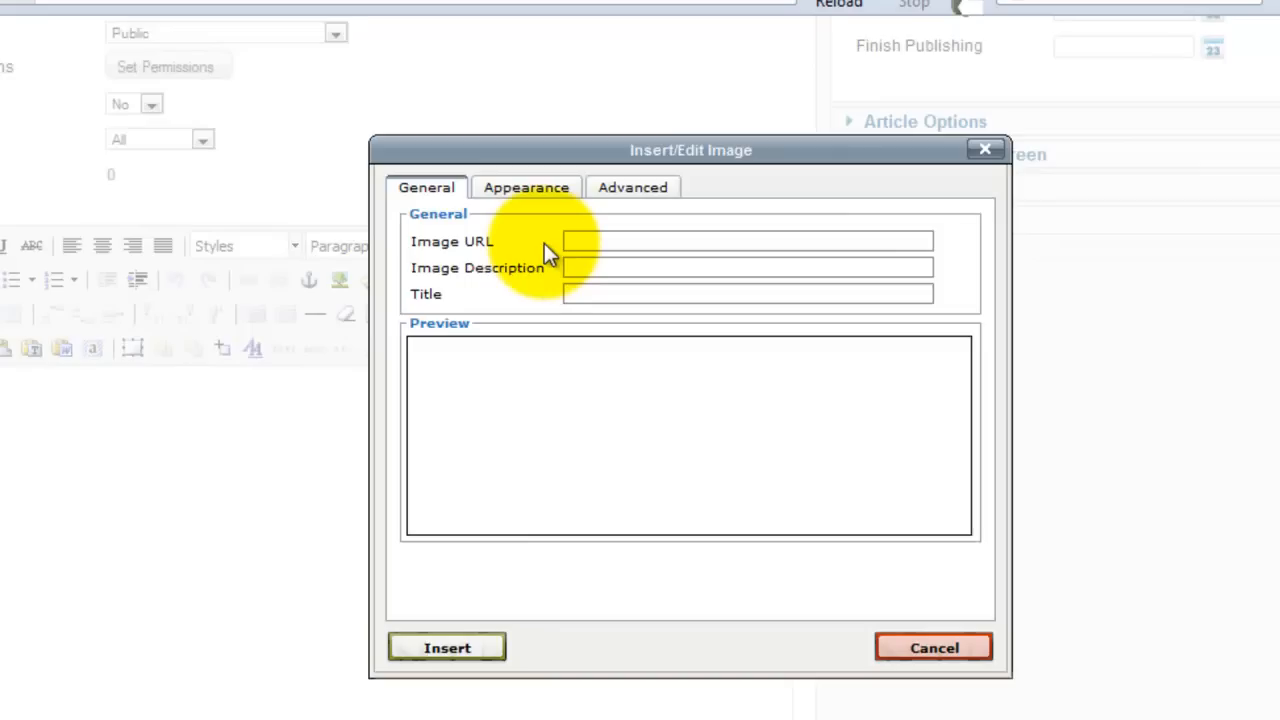
{"action": "left_click", "coordinate": [745, 241]}
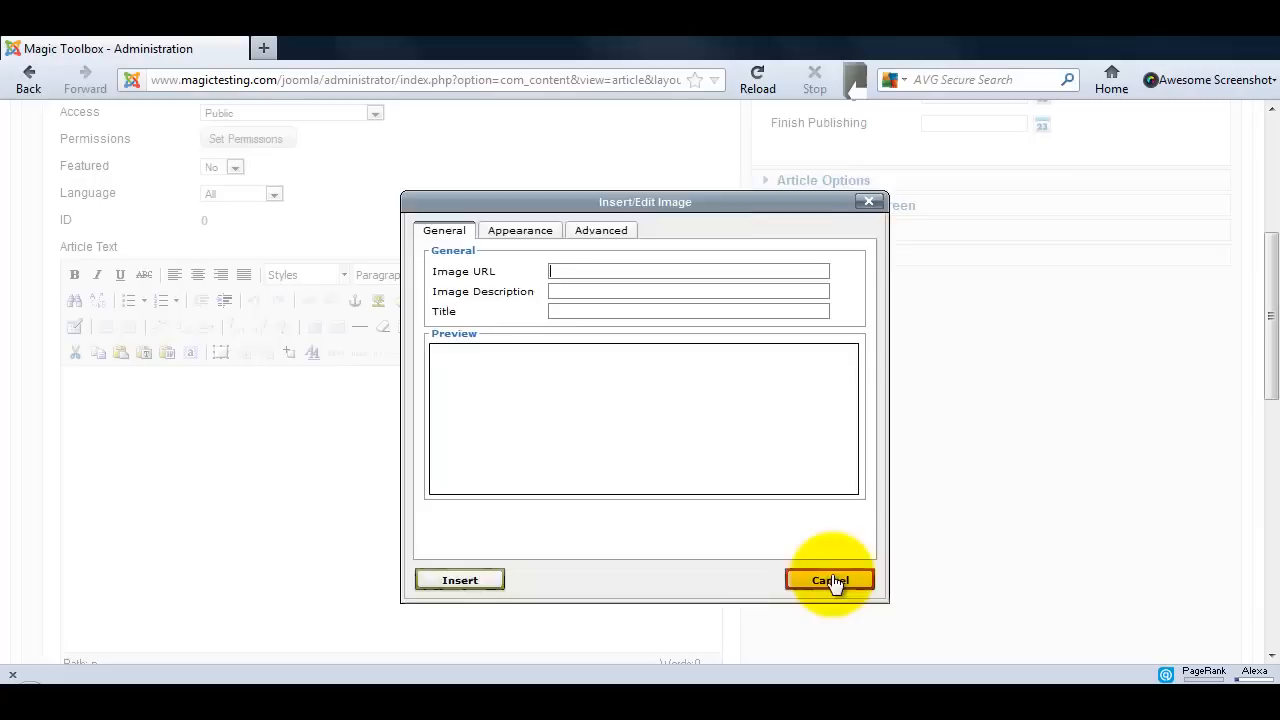
{"action": "left_click", "coordinate": [830, 580]}
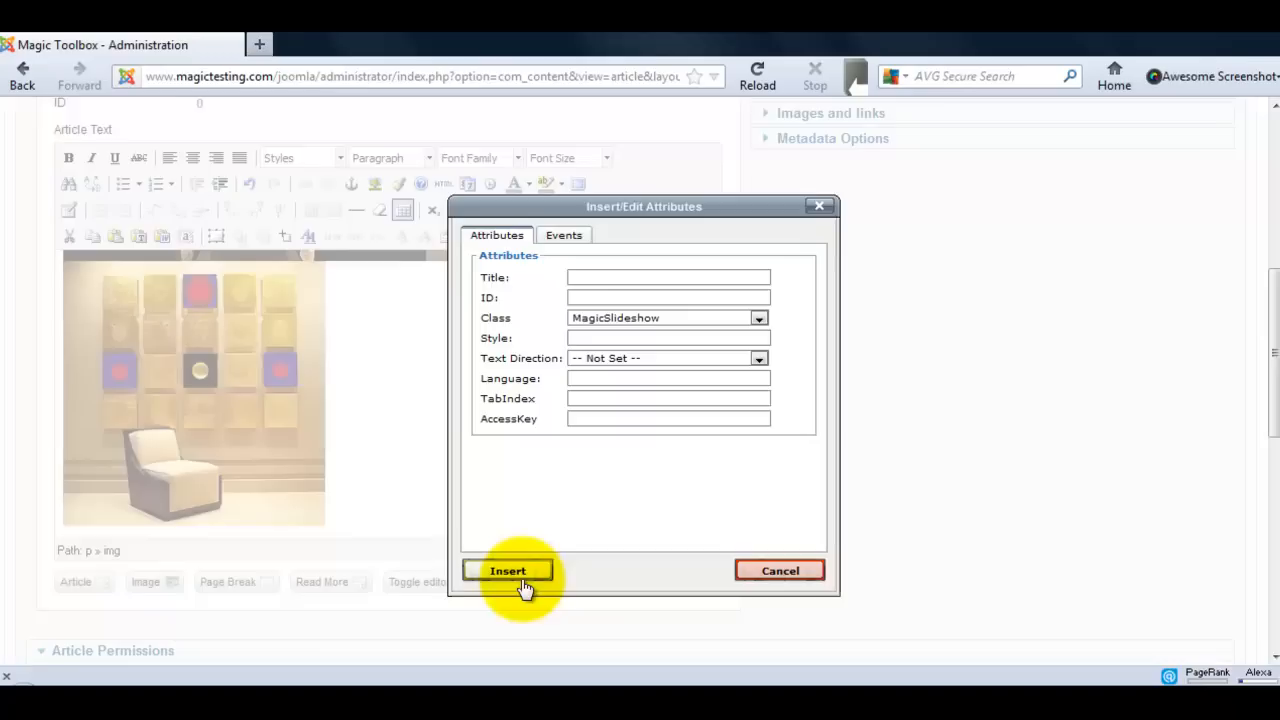
Step: Apply the MagicSlideshow class to the images and save the article
{"action": "left_click", "coordinate": [507, 570]}
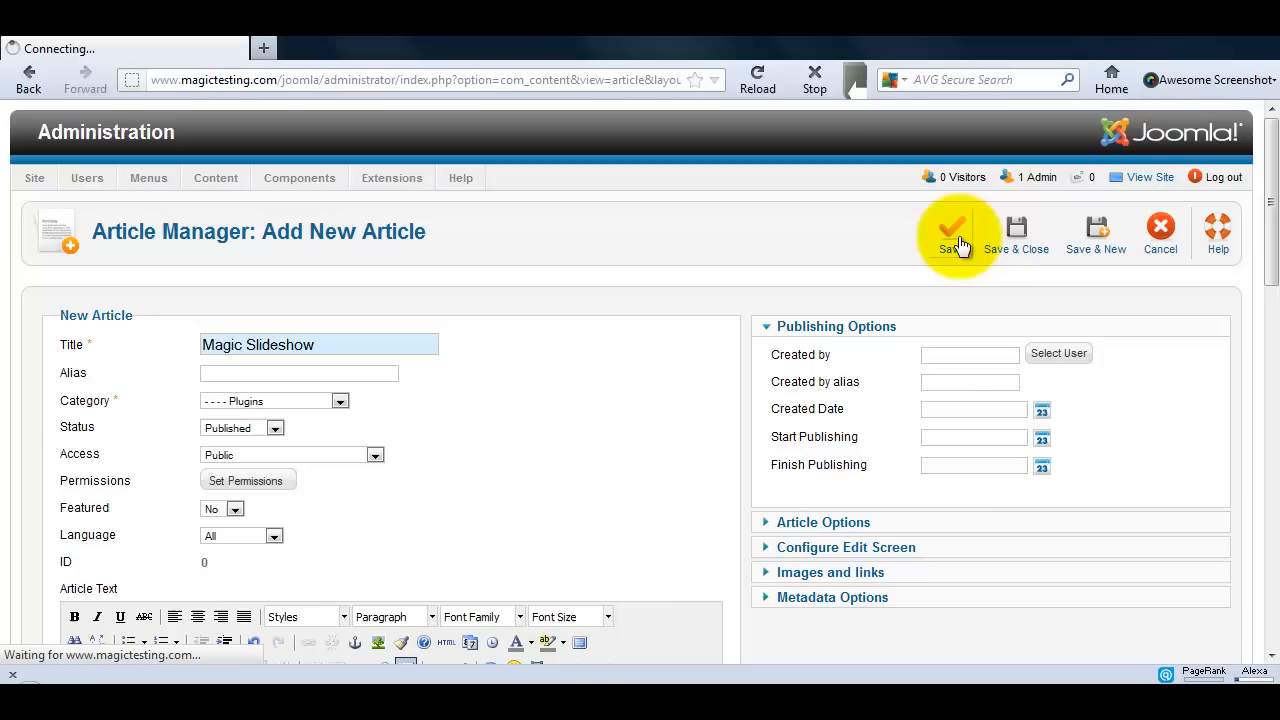
{"action": "left_click", "coordinate": [955, 228]}
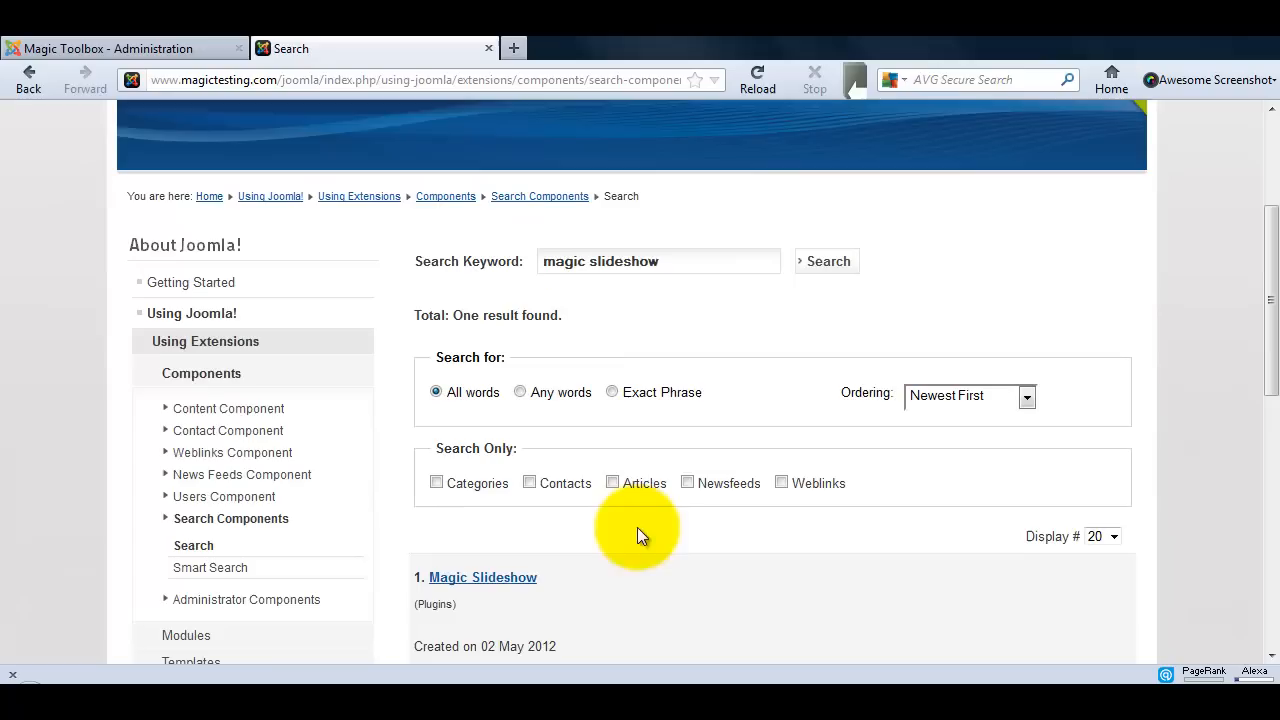
Step: Open the Magic Slideshow search result and step back to the previous slide
{"action": "left_click", "coordinate": [483, 577]}
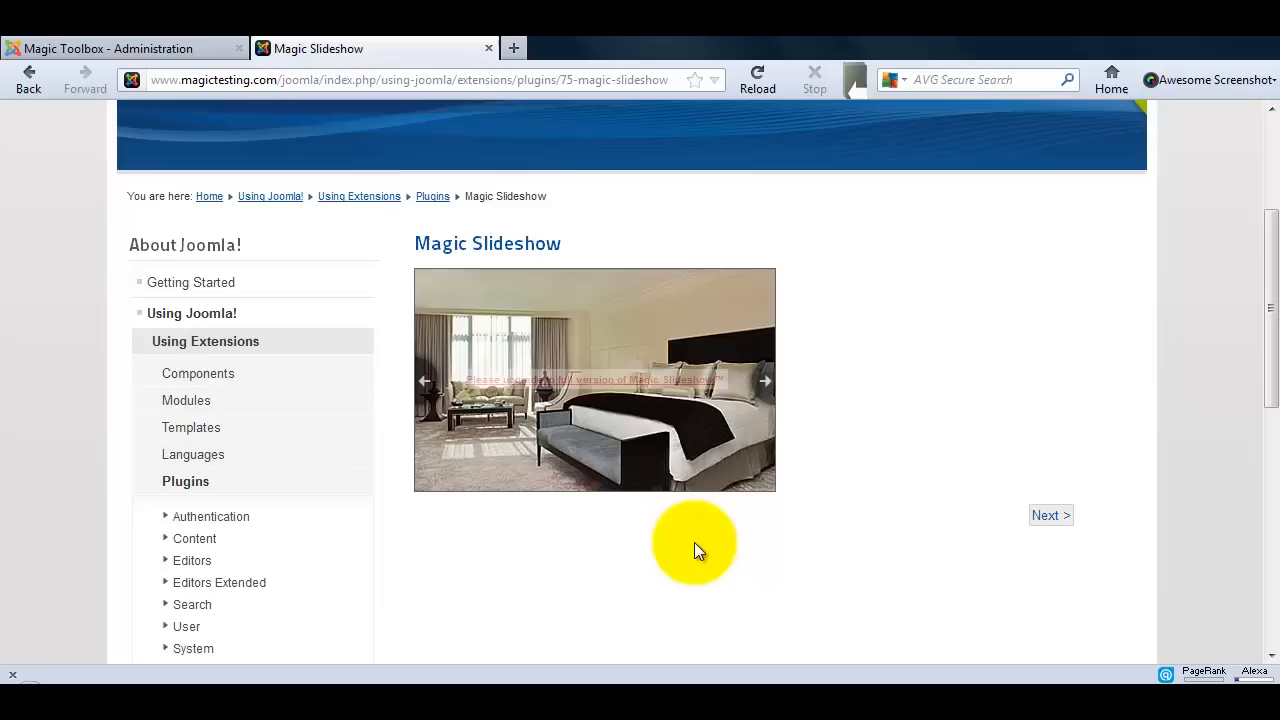
{"action": "left_click", "coordinate": [765, 381]}
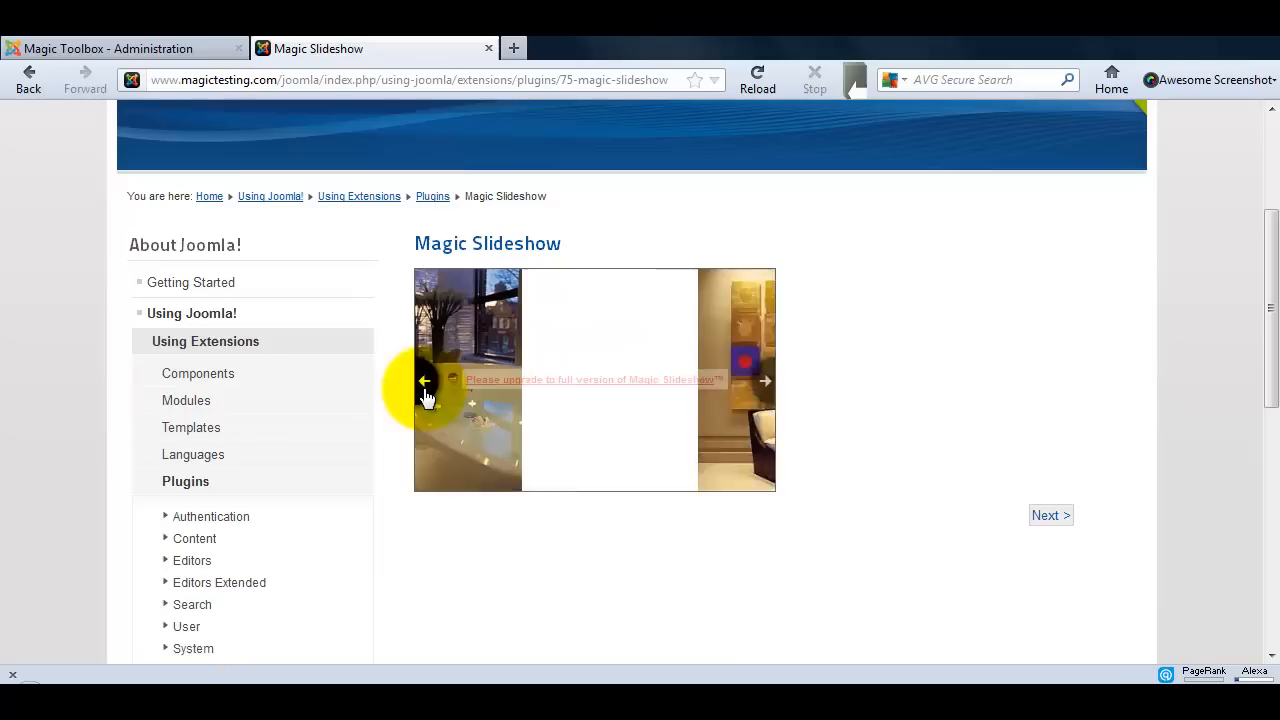
{"action": "left_click", "coordinate": [110, 48]}
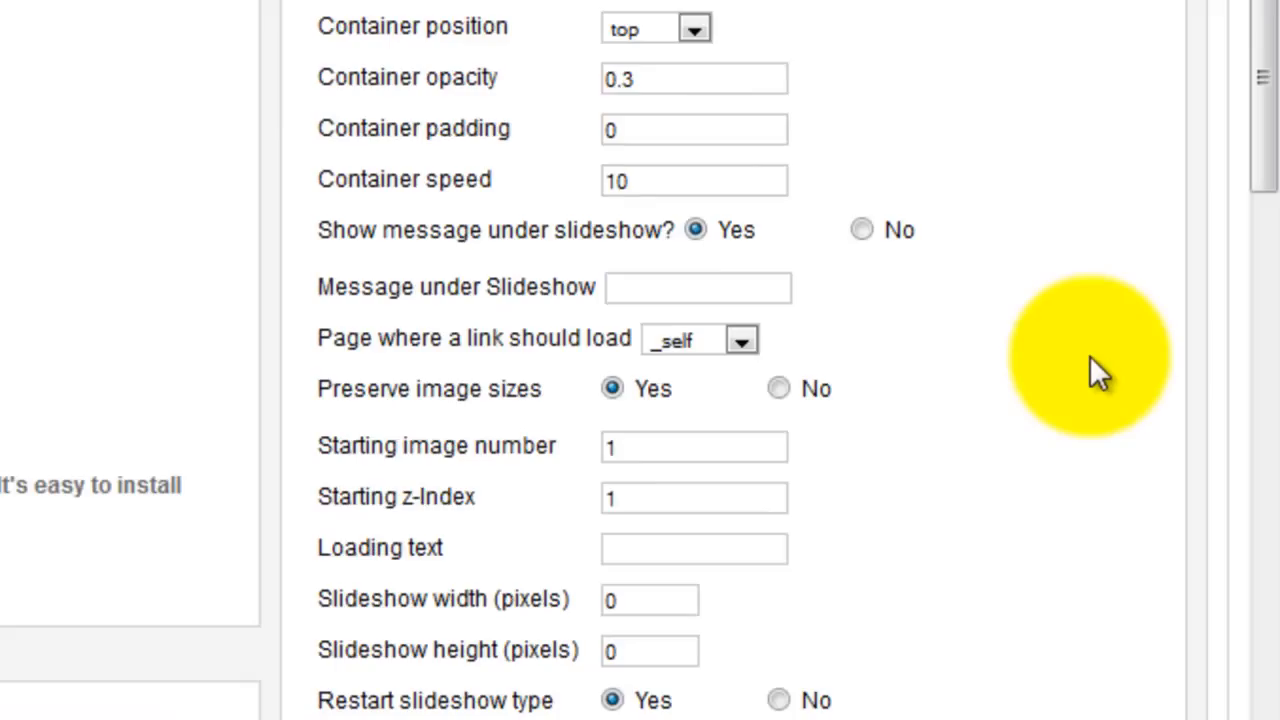
Step: Set the module's Slideshow speed to 2
{"action": "scroll", "scroll_direction": "down", "scroll_amount": 3}
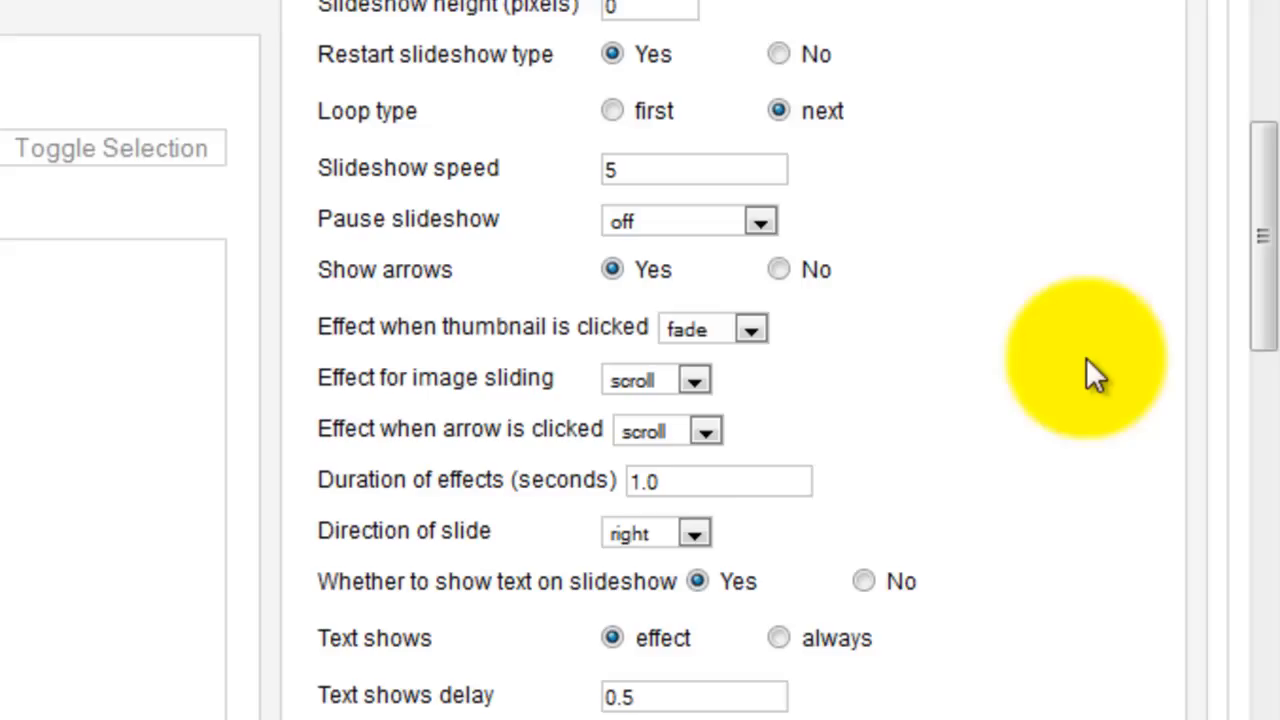
{"action": "type", "text": "2"}
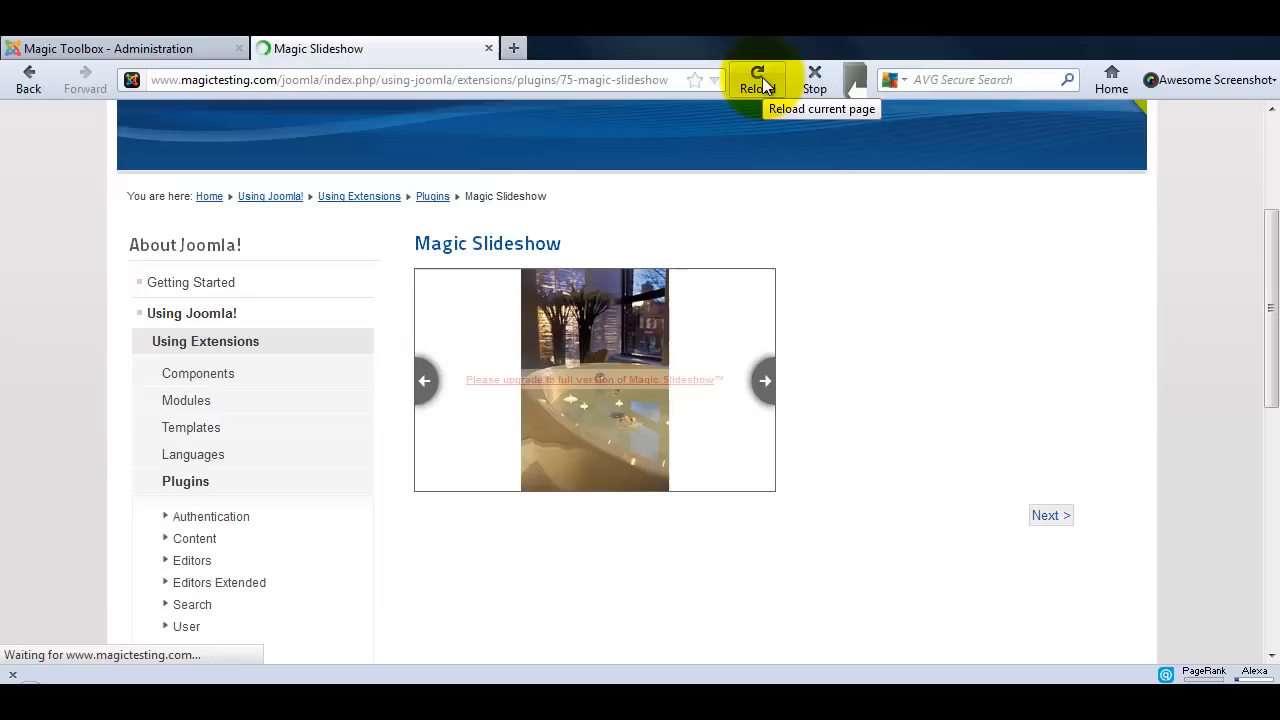
Step: Reload the Magic Slideshow article page to see the faster slideshow
{"action": "left_click", "coordinate": [757, 80]}
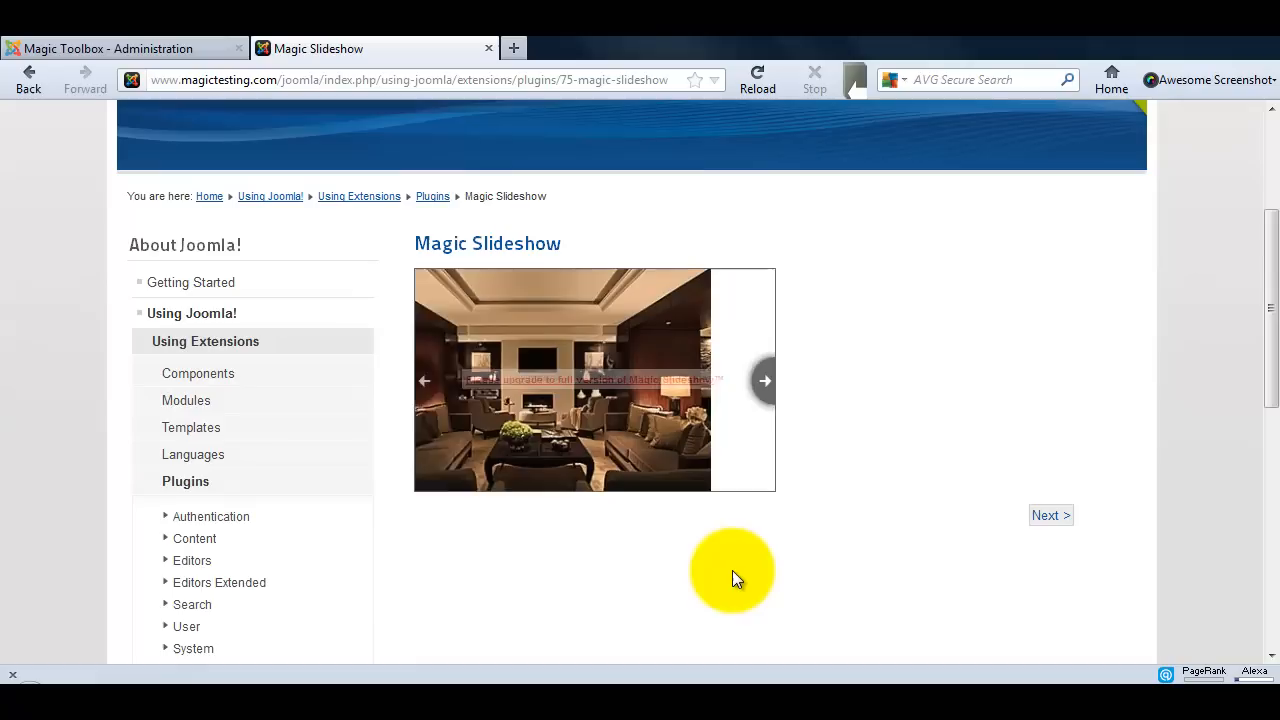